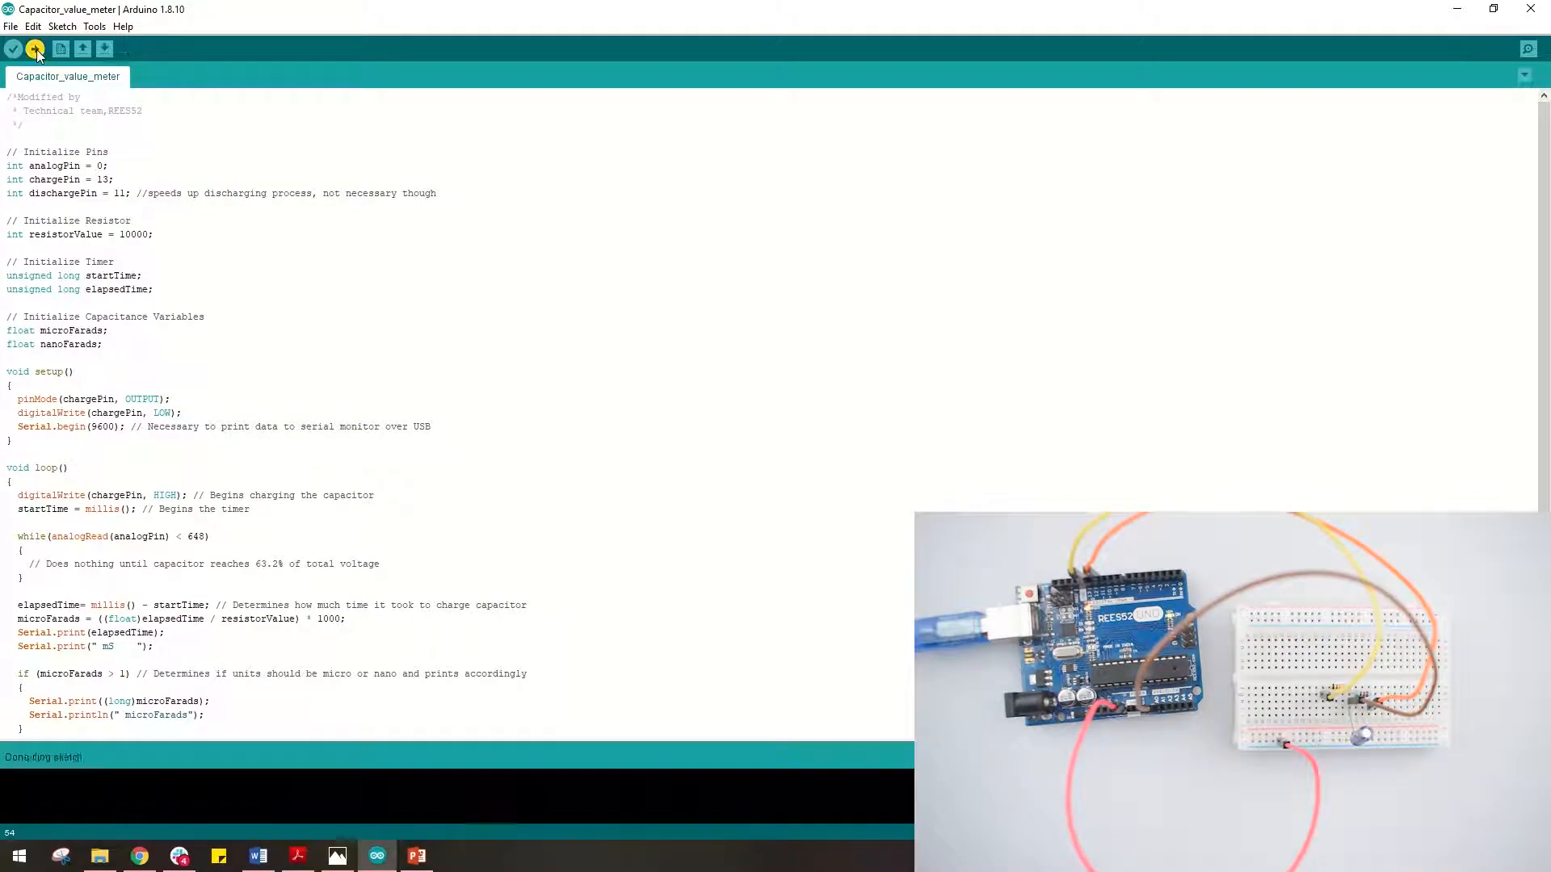
# Upload the Capacitor_value_meter sketch (3610 bytes) to the board
pyautogui.click(35, 49)
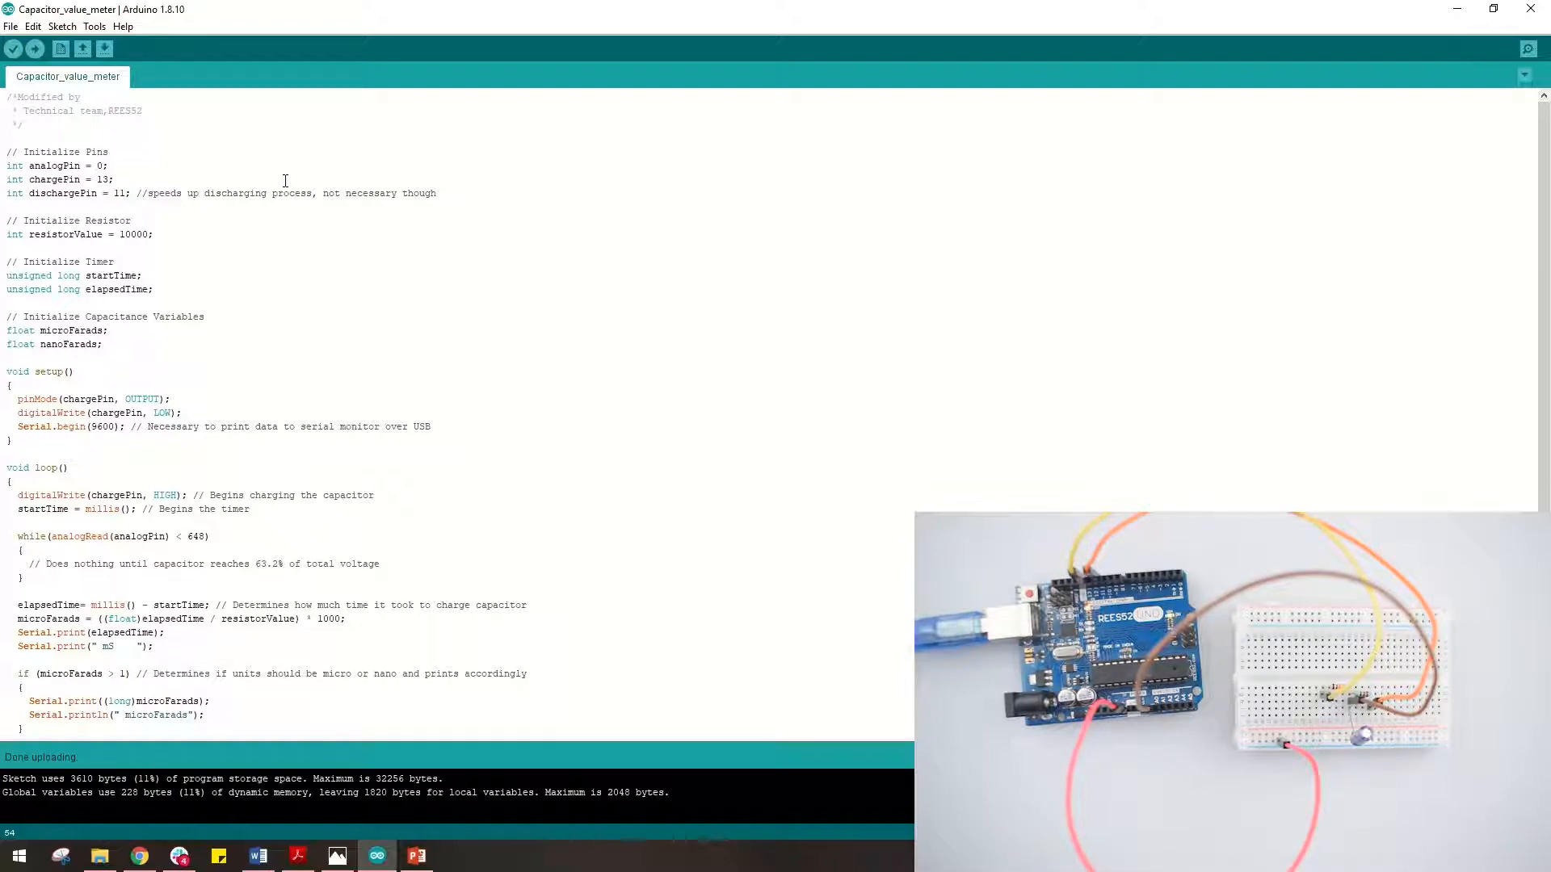
pyautogui.click(1526, 48)
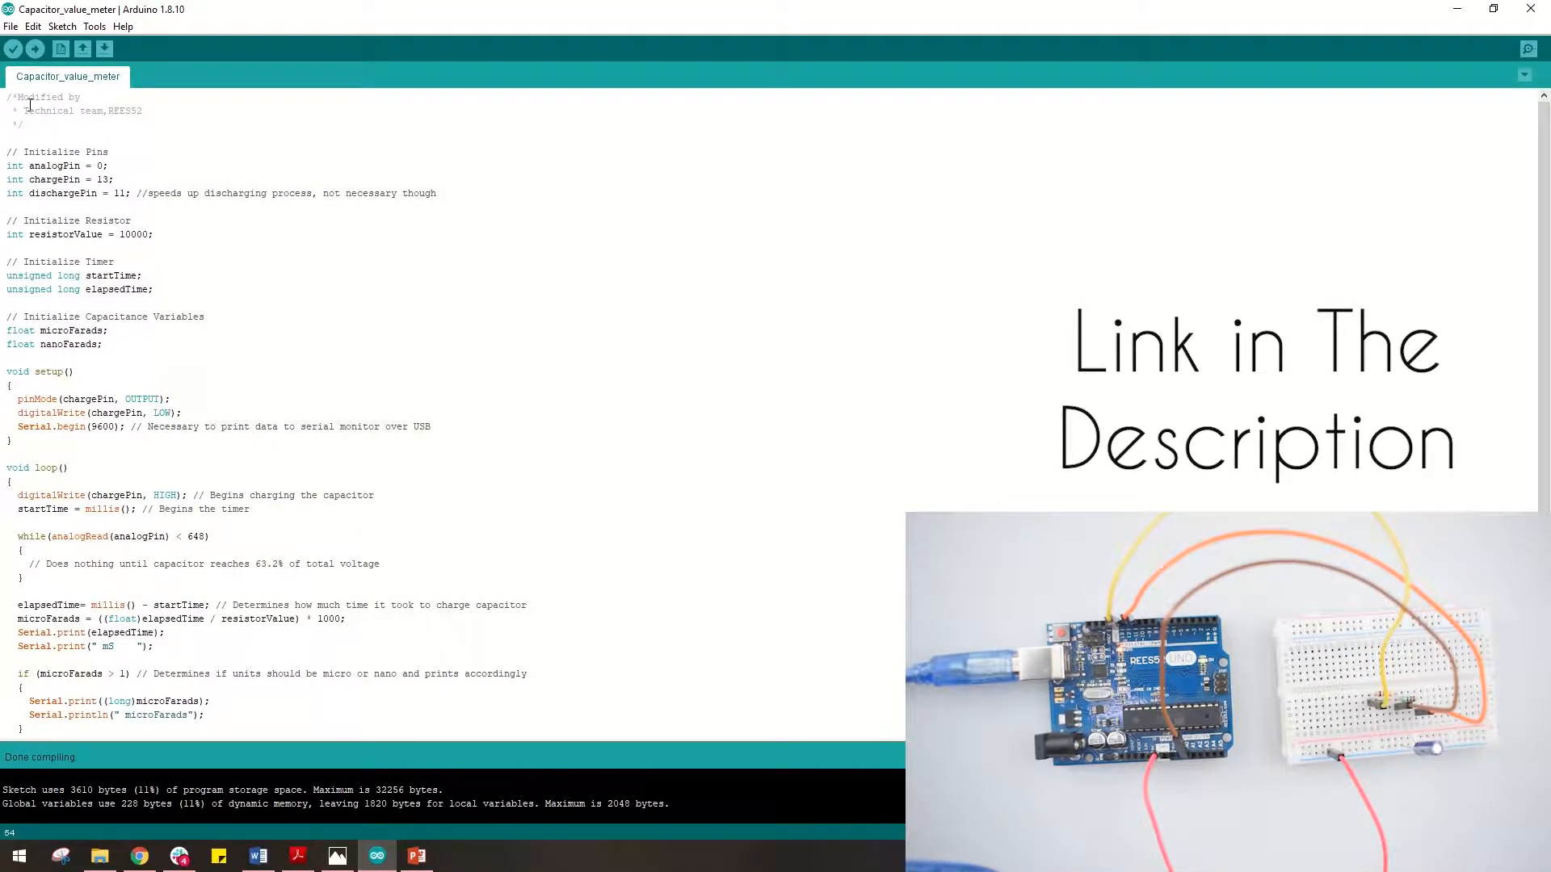
pyautogui.moveTo(36, 49)
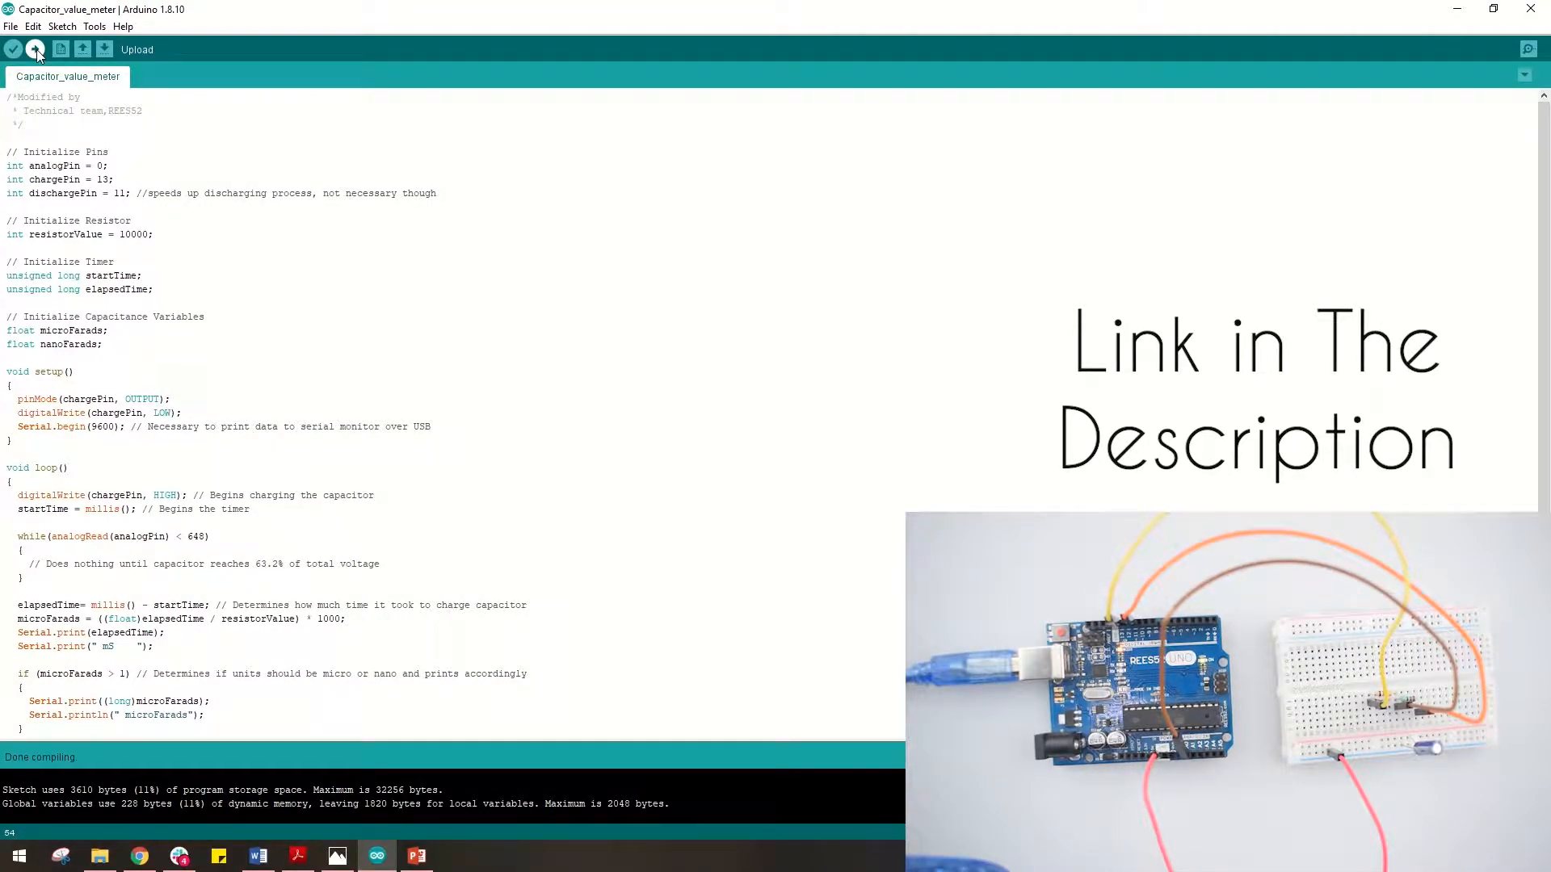
# Re-upload the capacitor meter sketch to the Arduino Uno until 'Done uploading' appears
pyautogui.click(34, 49)
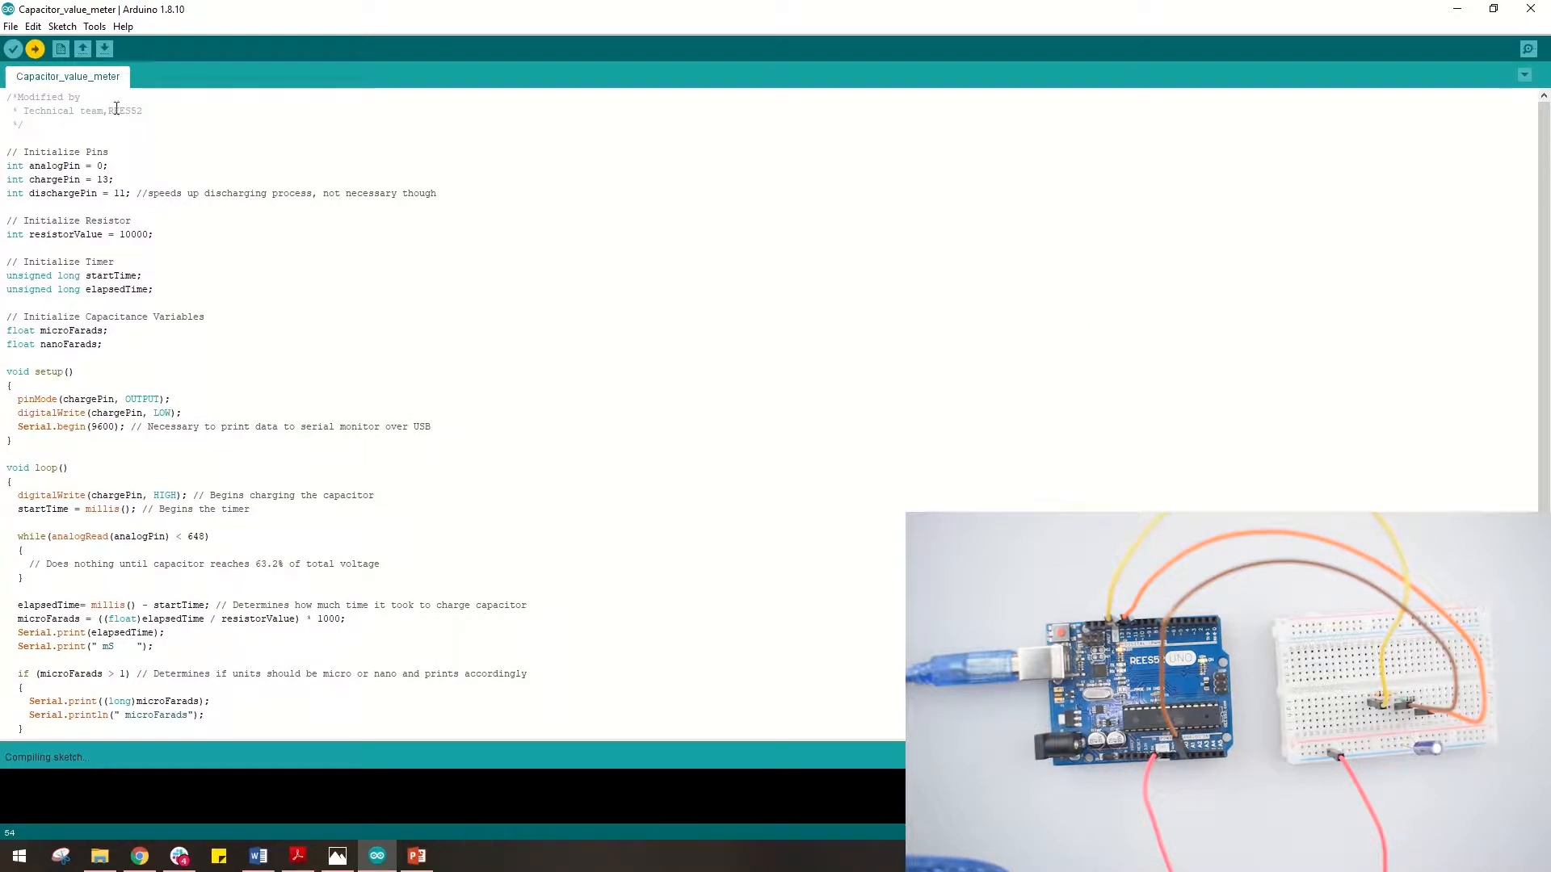
pyautogui.click(35, 49)
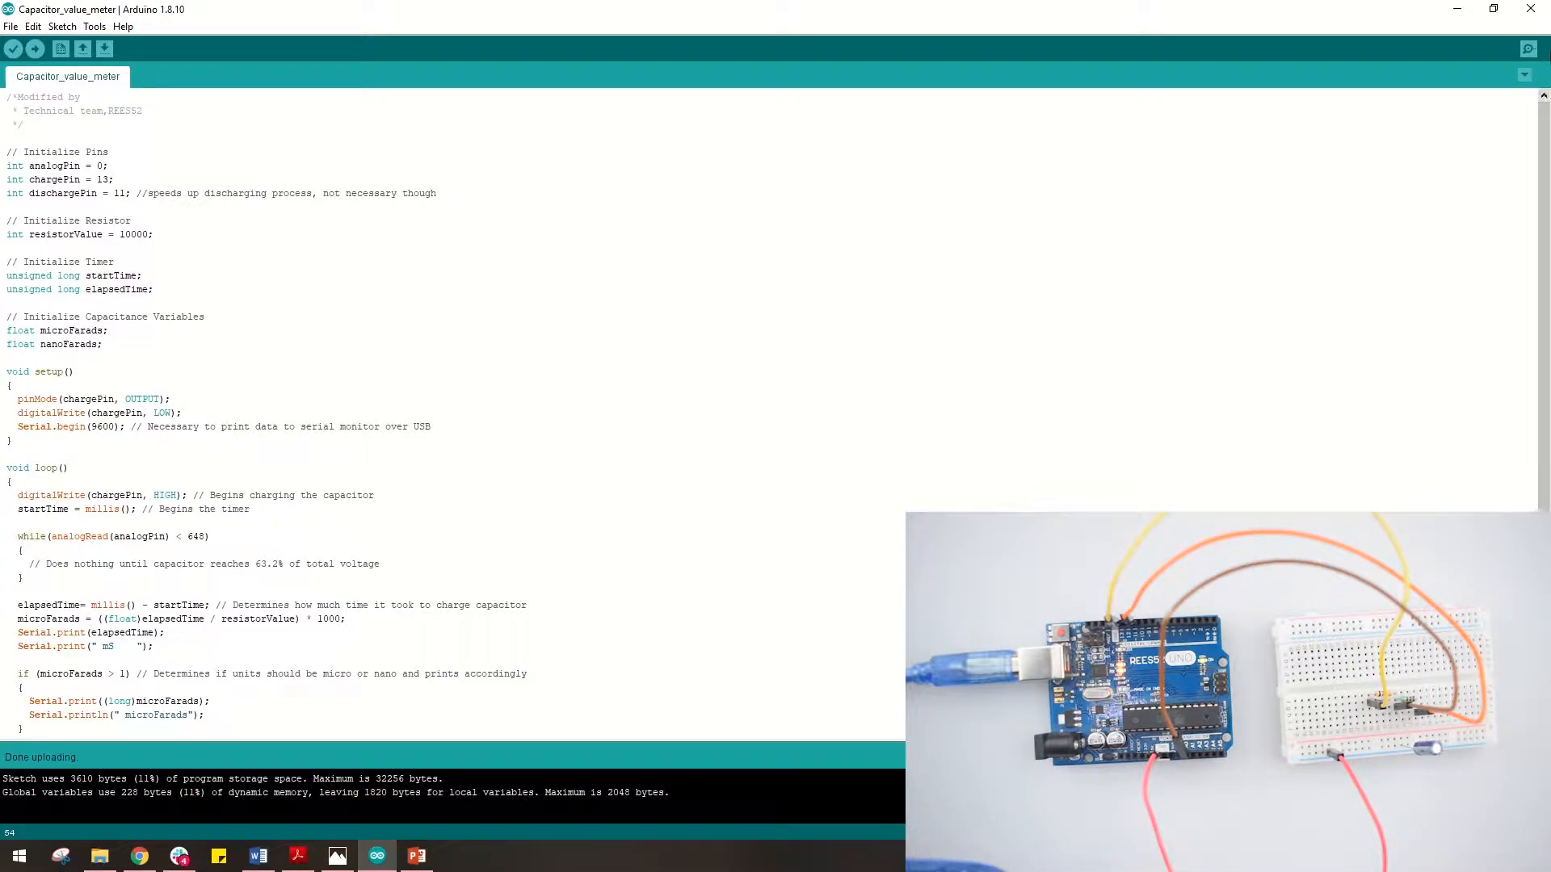
# Open the Serial Monitor at 9600 baud to see ~47 microfarad readings and ~478 ms charge times
pyautogui.click(1525, 48)
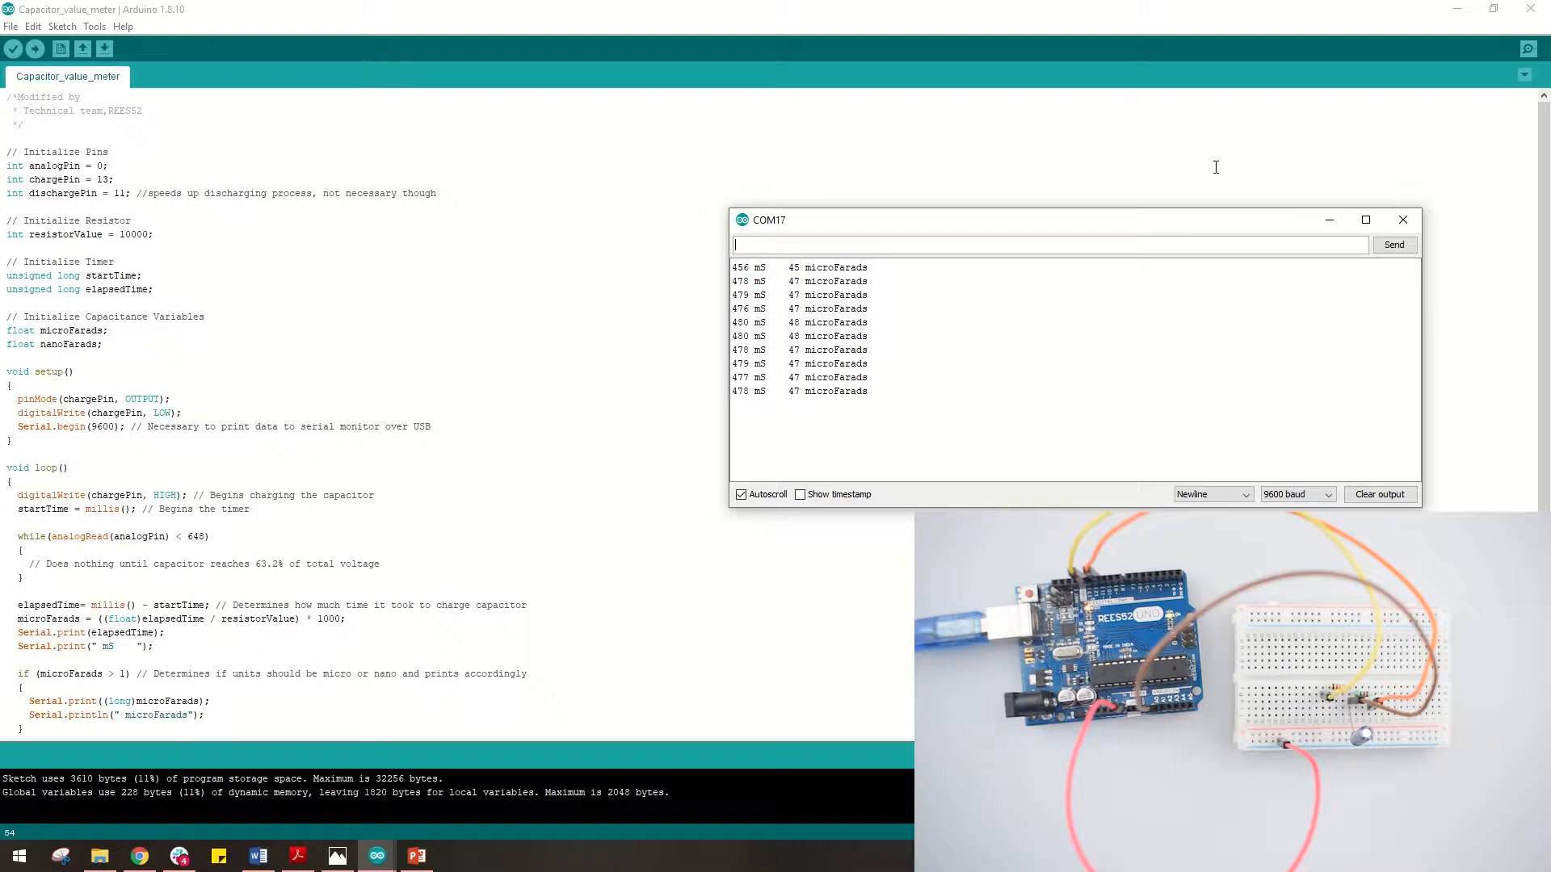
pyautogui.moveTo(1041, 378)
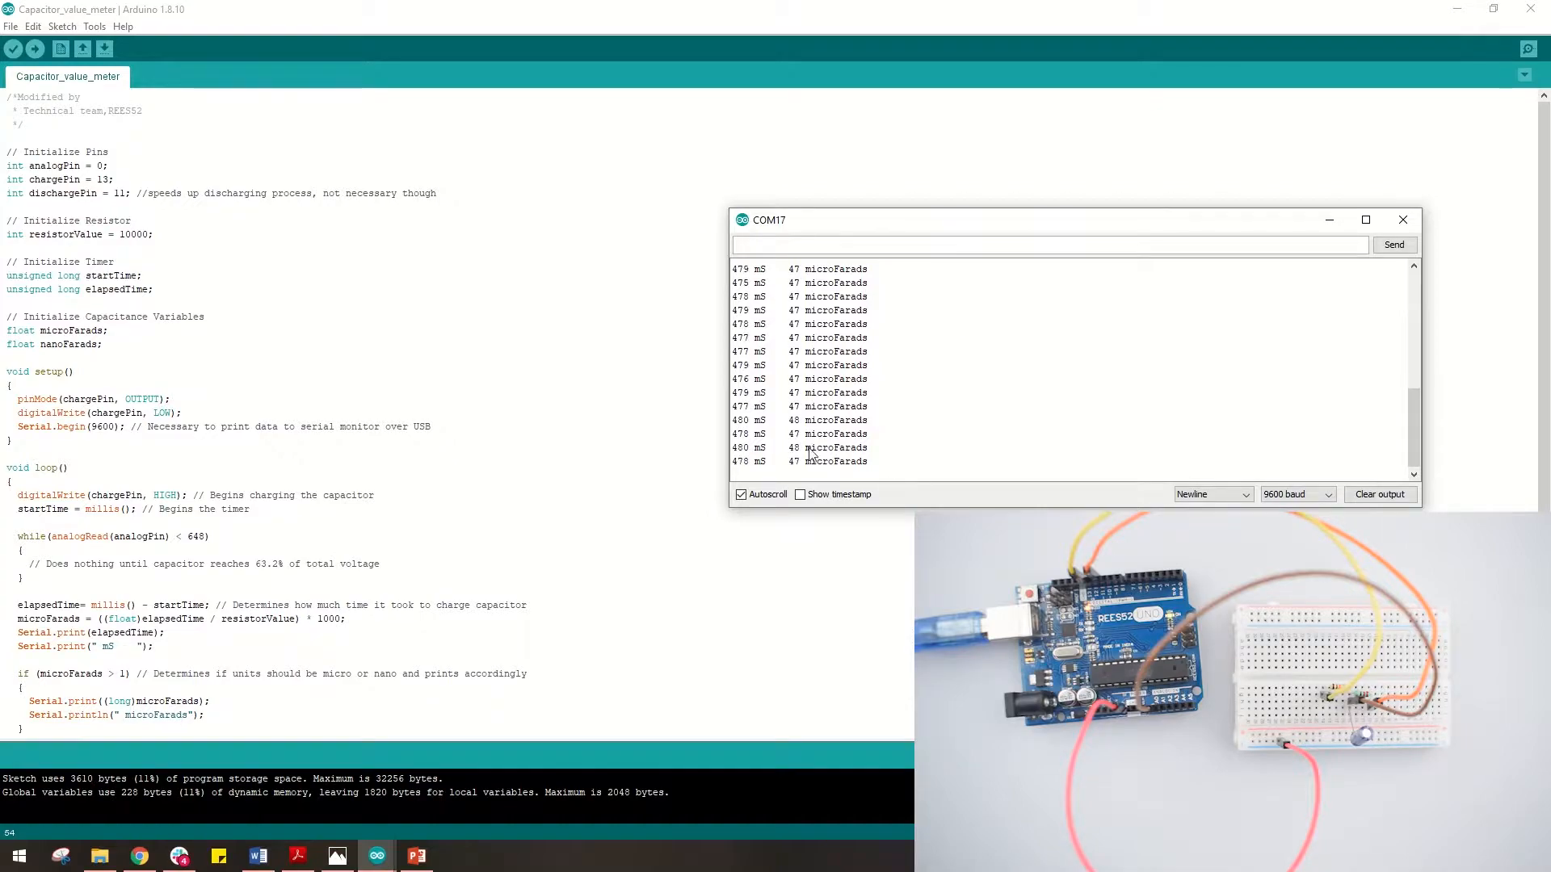
pyautogui.moveTo(678, 392)
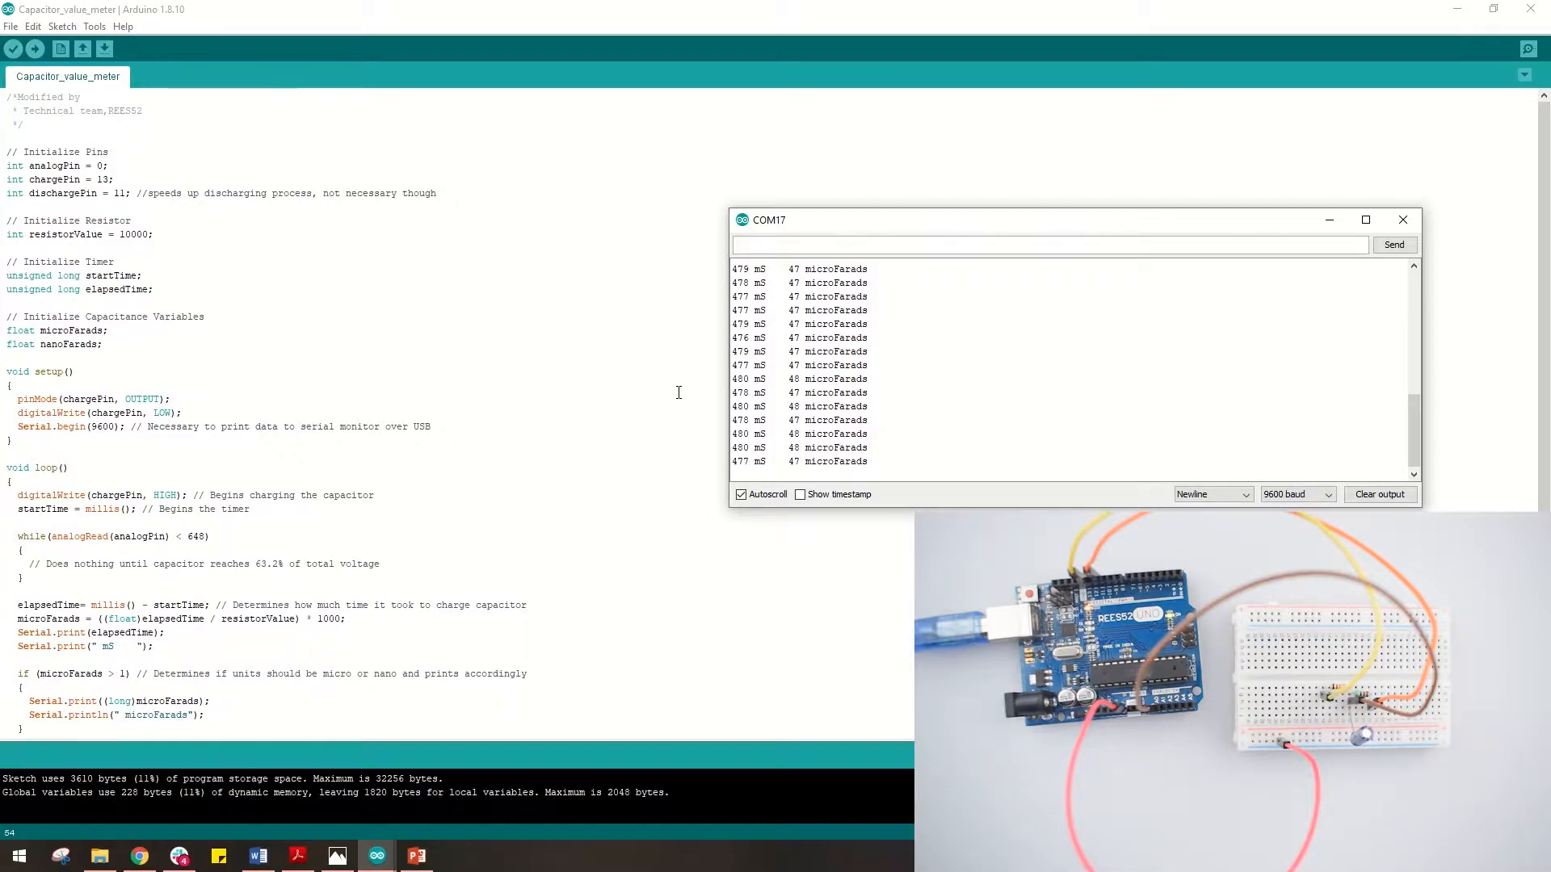